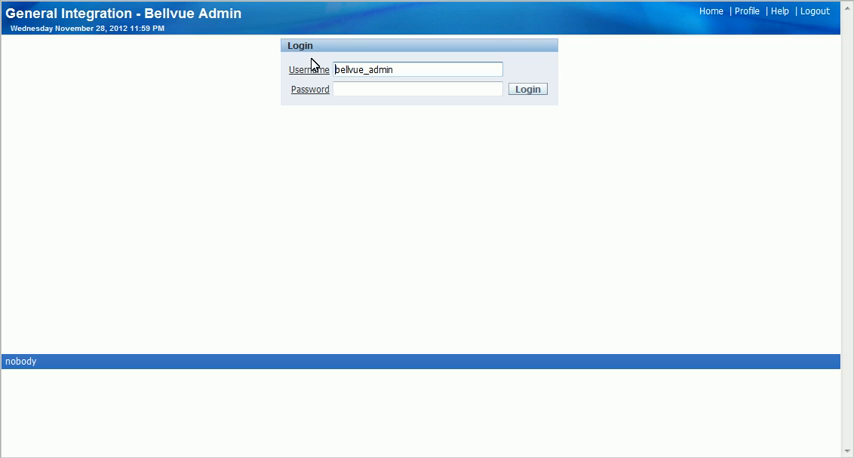
pyautogui.moveTo(240, 58)
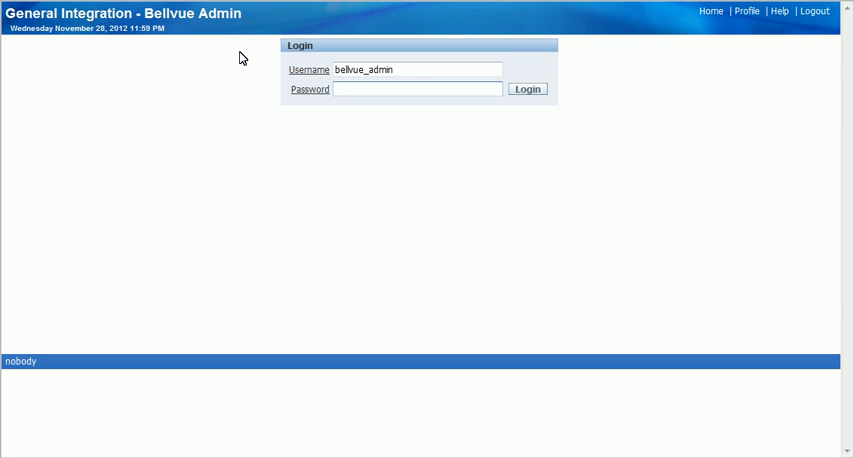
# Step: Log in as bellvue_admin and go to the Create User form
pyautogui.write('password')
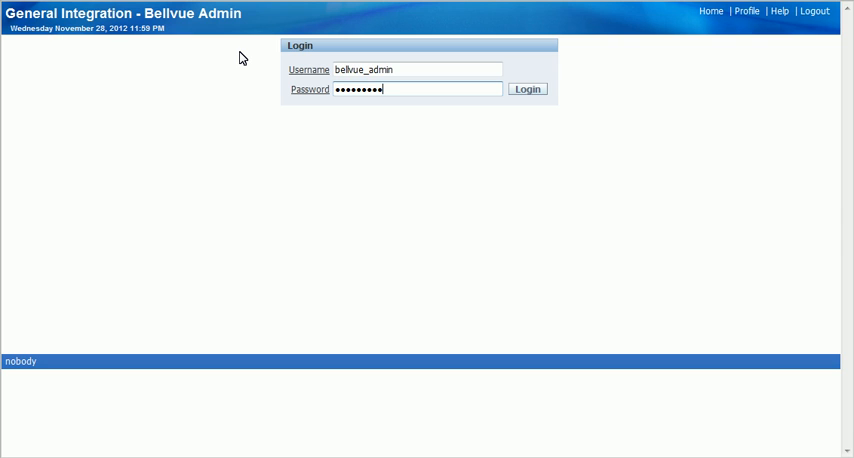
pyautogui.click(528, 88)
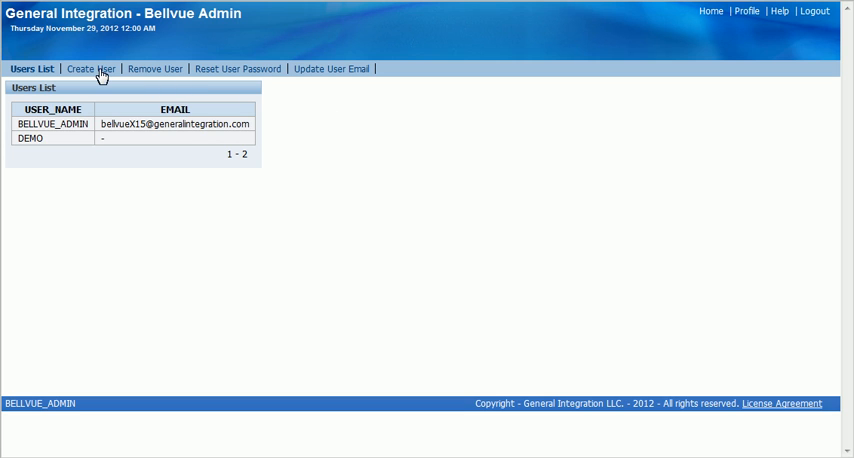
pyautogui.click(90, 68)
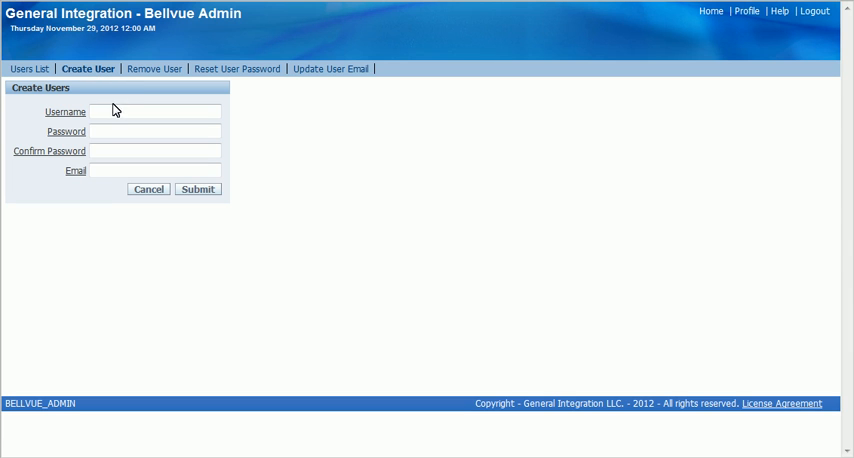
pyautogui.write('demuno')
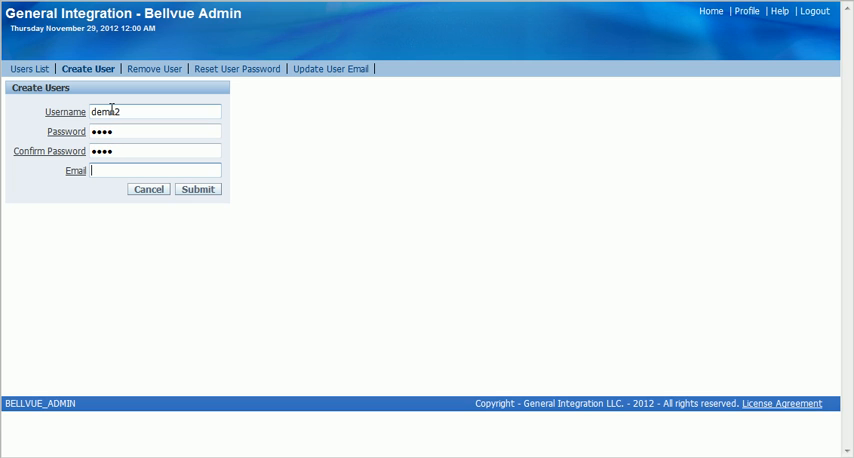
pyautogui.write('demo@test.com')
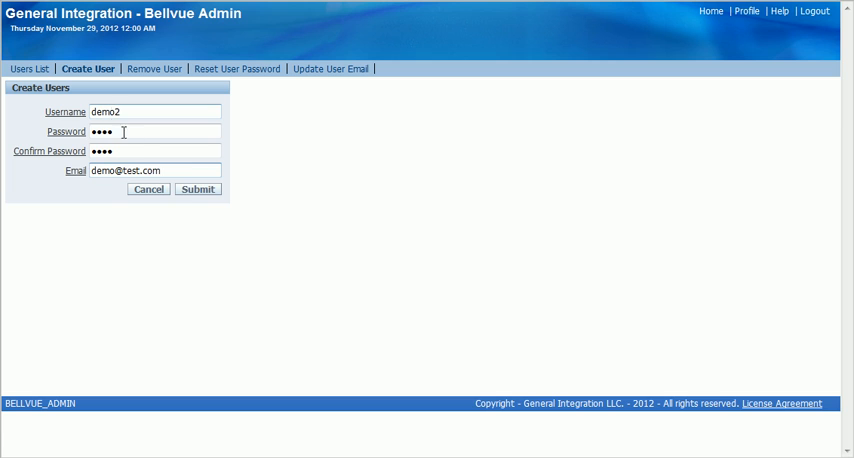
pyautogui.click(198, 188)
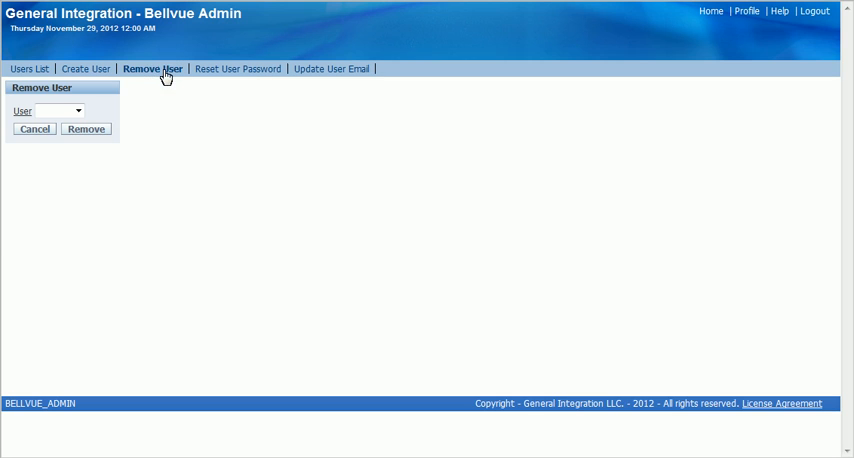
# Step: Remove the DEMO2 user, then move on to the Reset User Password form
pyautogui.click(76, 112)
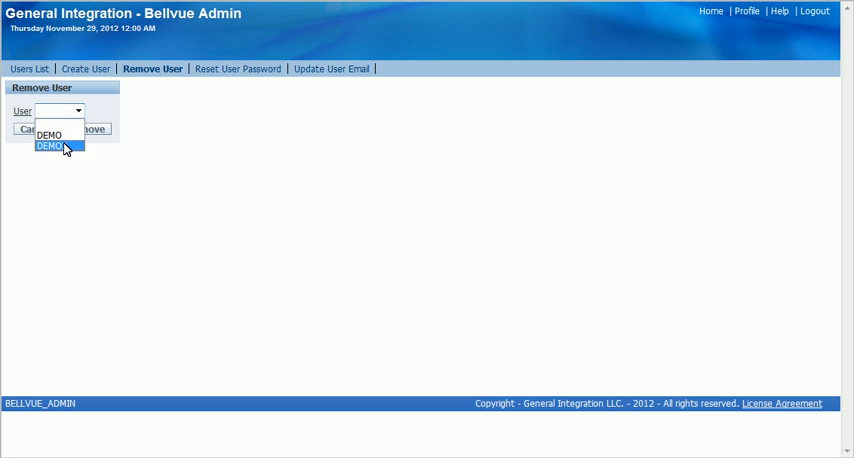
pyautogui.click(52, 146)
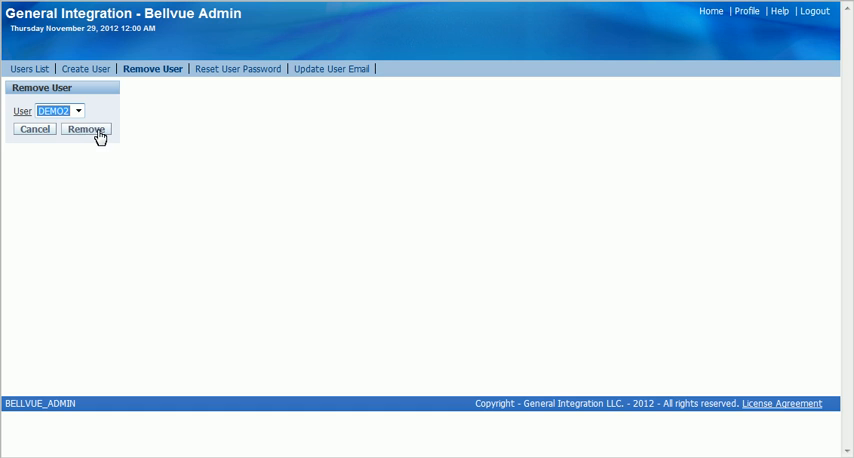
pyautogui.click(84, 128)
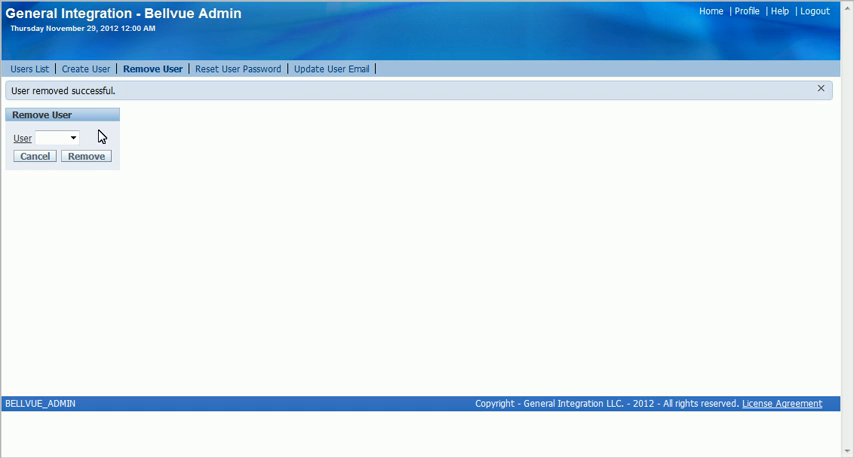
pyautogui.moveTo(228, 76)
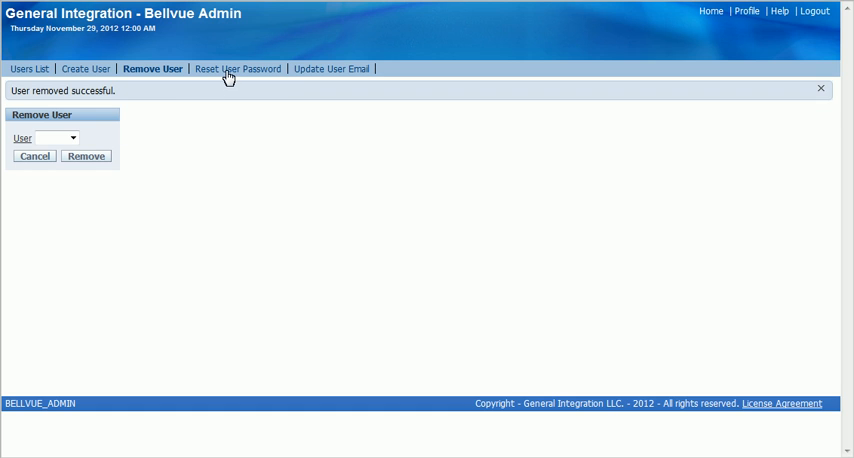
pyautogui.click(236, 68)
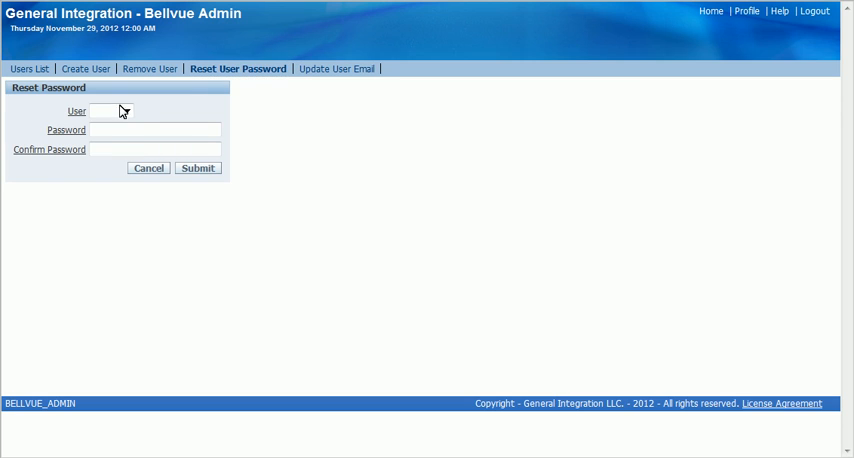
# Step: Leave the password-reset form unfilled and switch to the Update User Email form
pyautogui.click(110, 112)
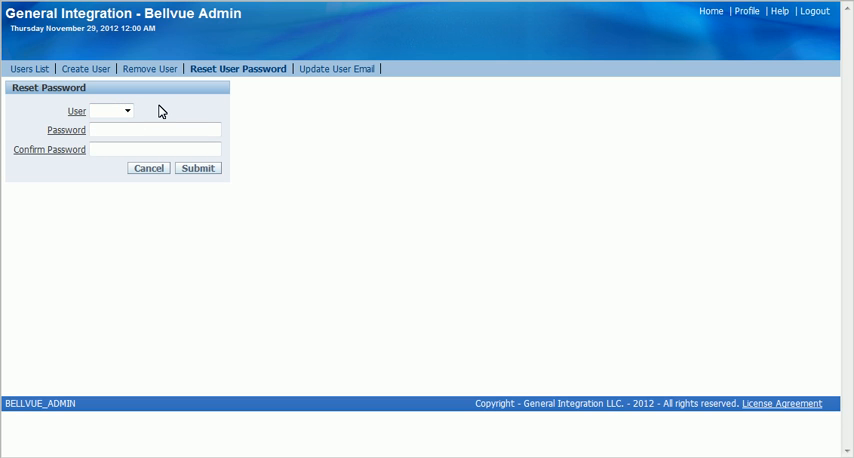
pyautogui.moveTo(638, 76)
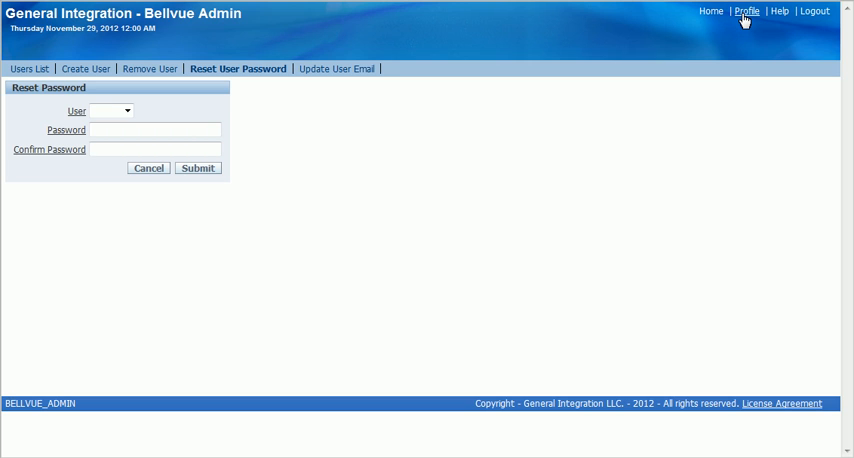
pyautogui.moveTo(332, 98)
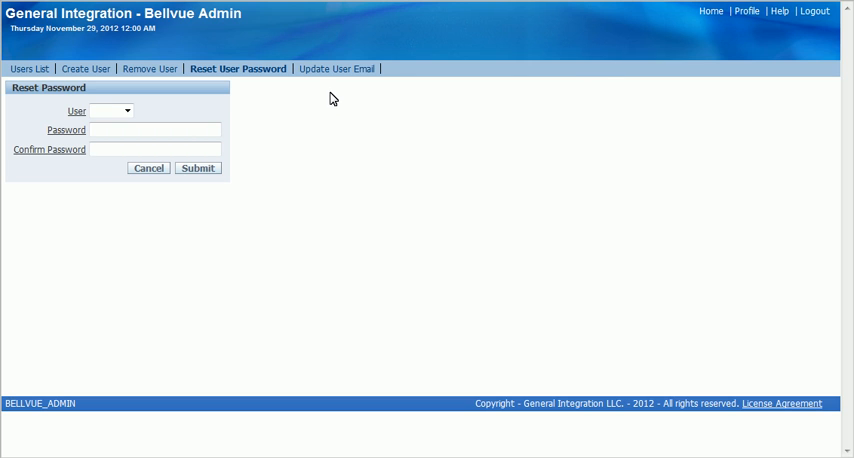
pyautogui.click(336, 68)
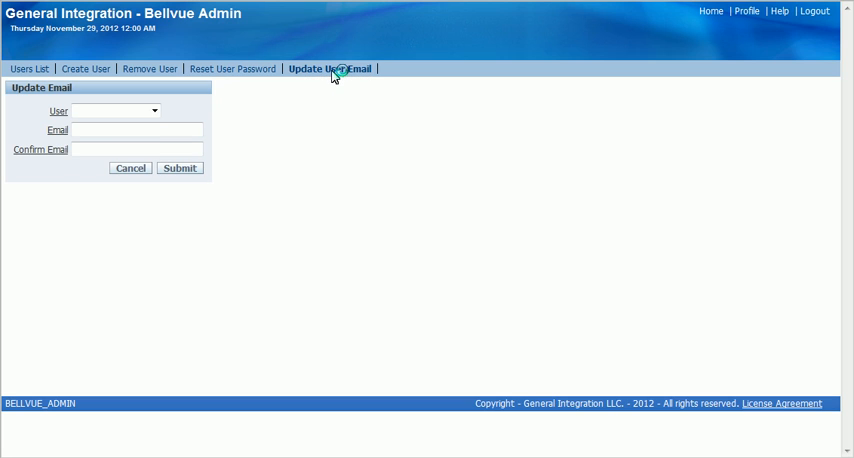
pyautogui.moveTo(324, 140)
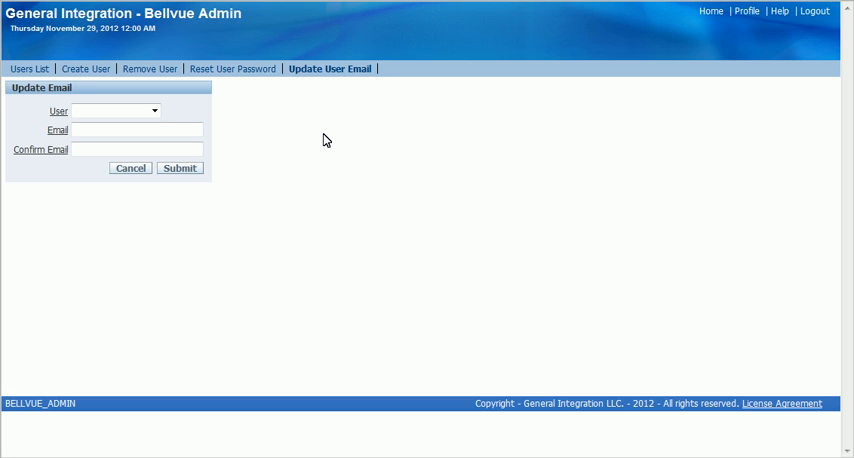
pyautogui.moveTo(762, 98)
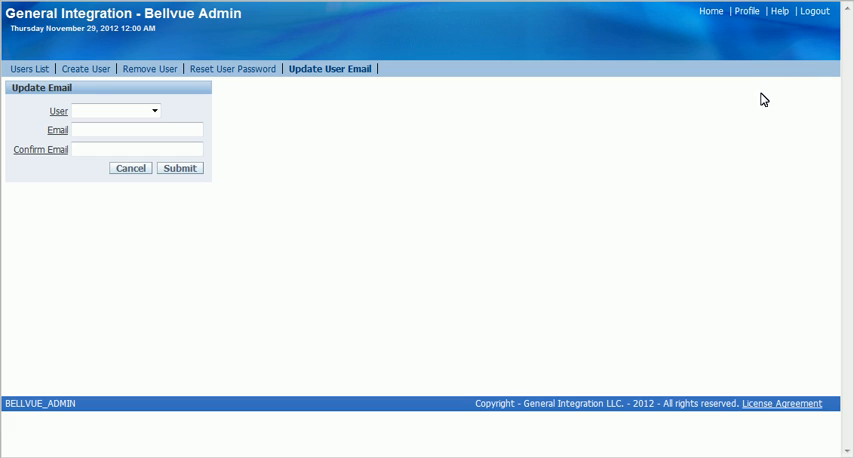